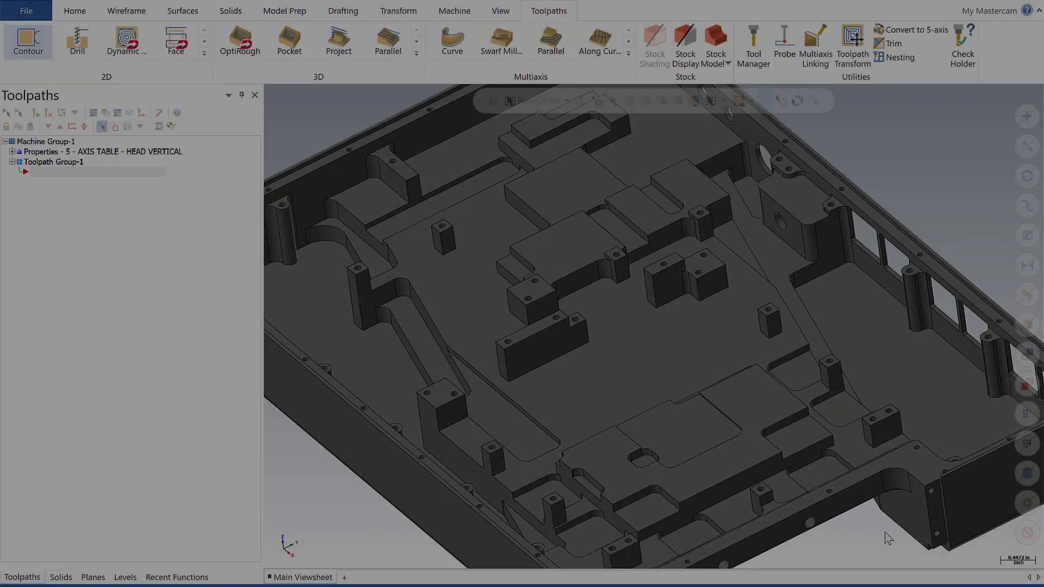
Step: Create a new 2D Contour toolpath from the Toolpaths tab
click(654, 42)
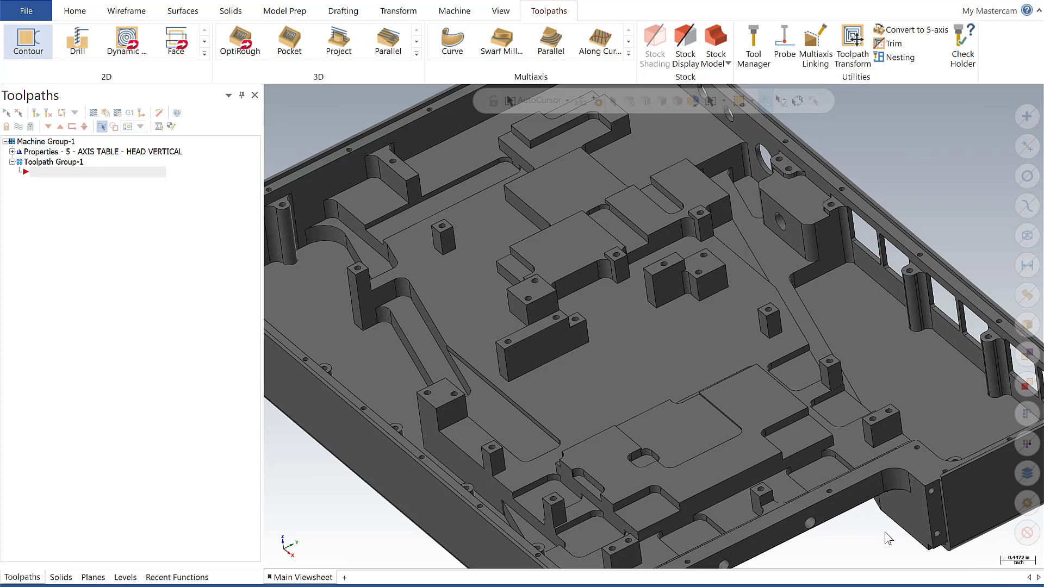
click(28, 41)
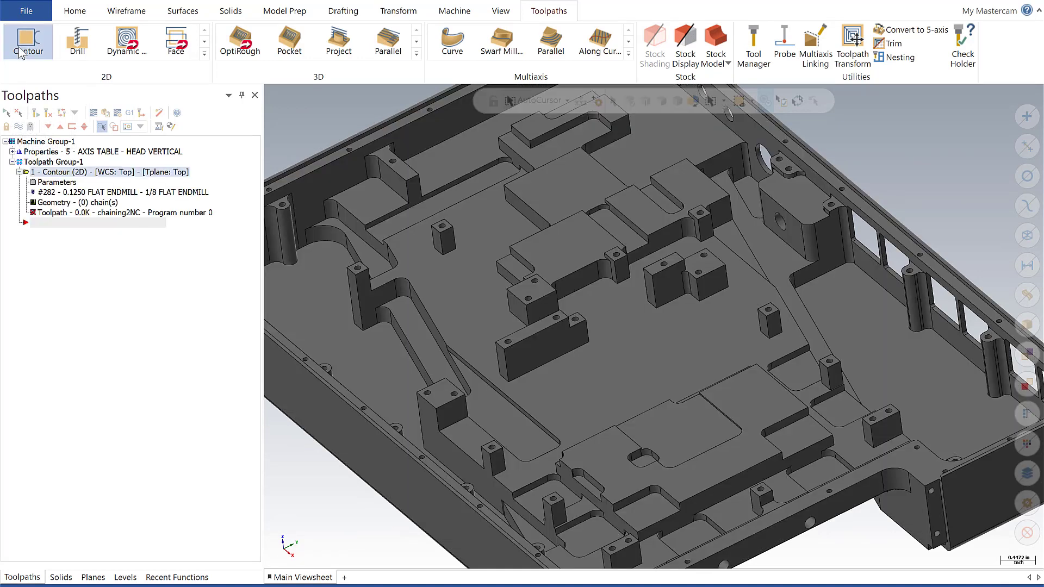
Step: Open solid chaining for the contour and pick geometry from the solid model
click(28, 41)
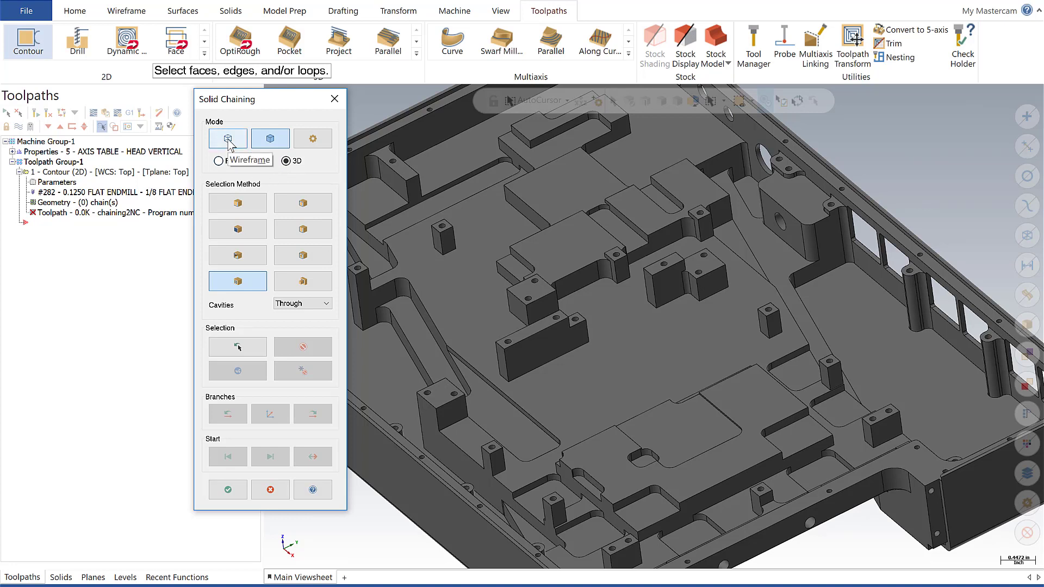
mouse_move(270, 139)
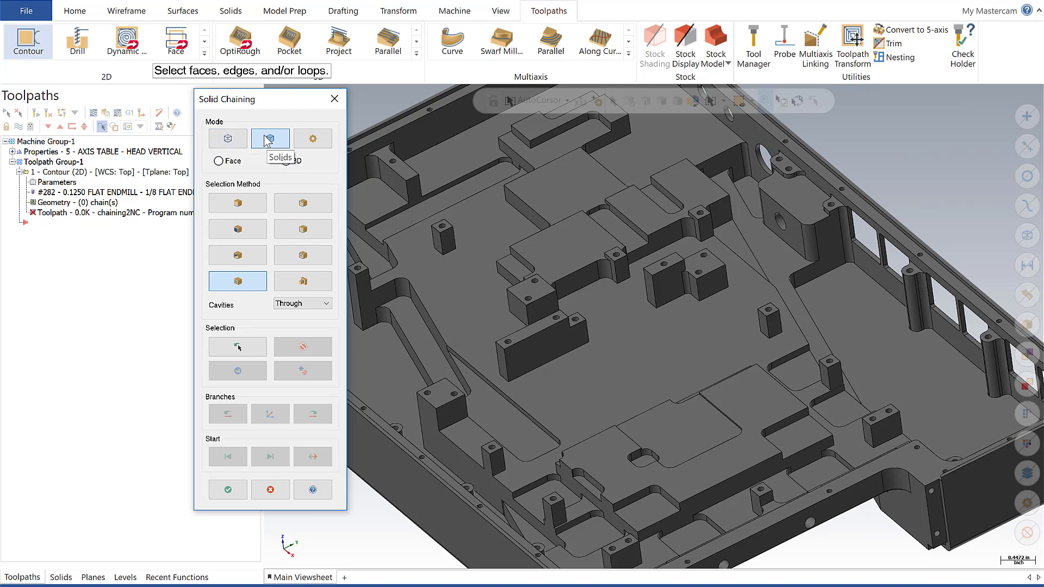
click(313, 138)
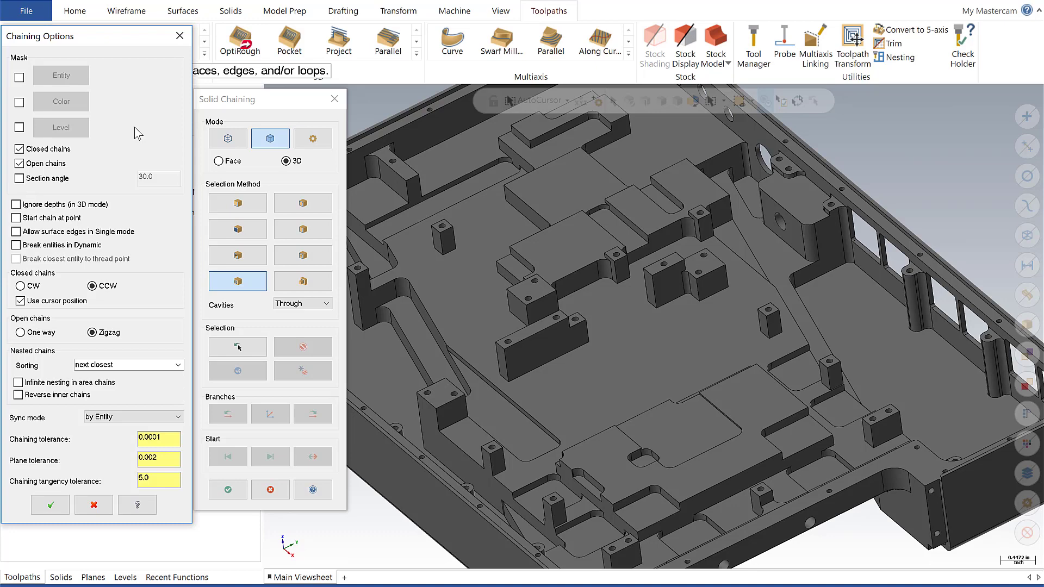
mouse_move(139, 131)
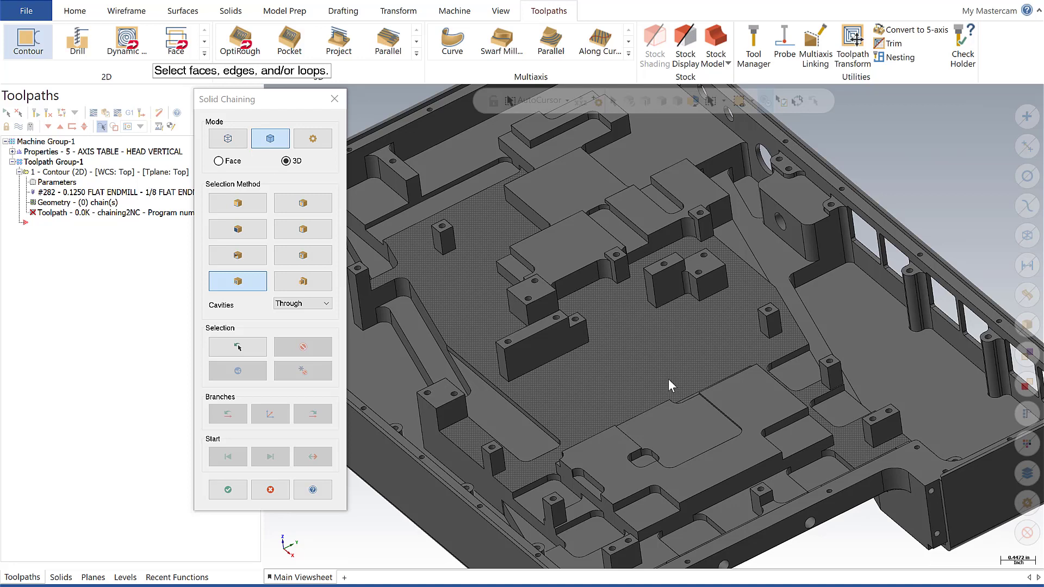
mouse_move(462, 310)
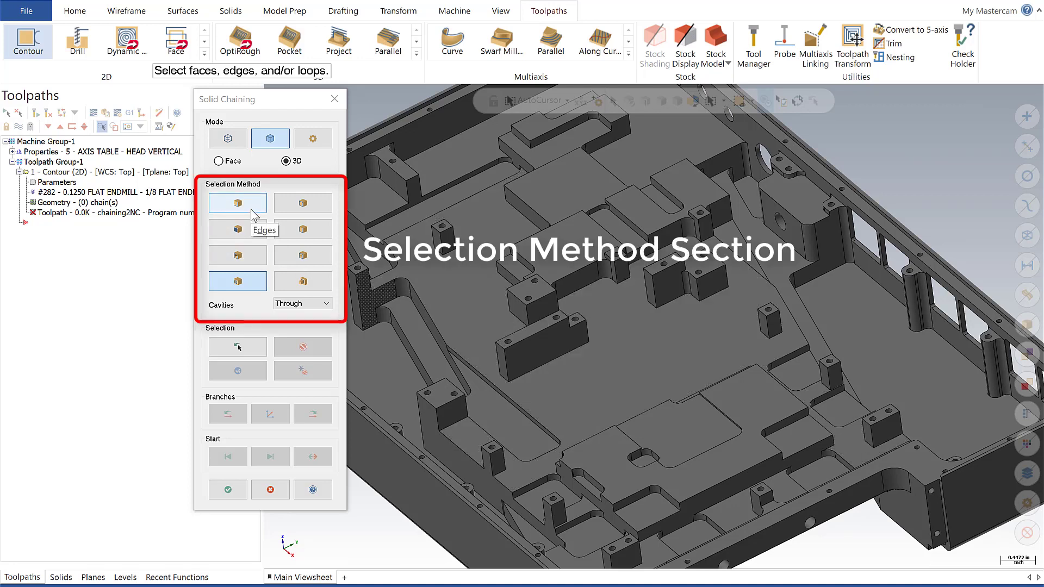
mouse_move(273, 214)
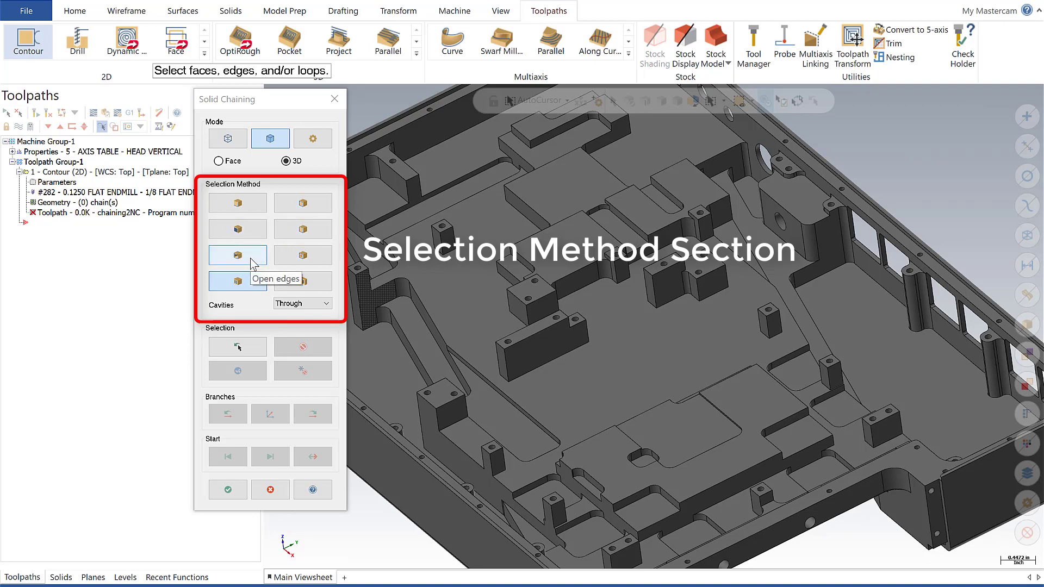
mouse_move(303, 255)
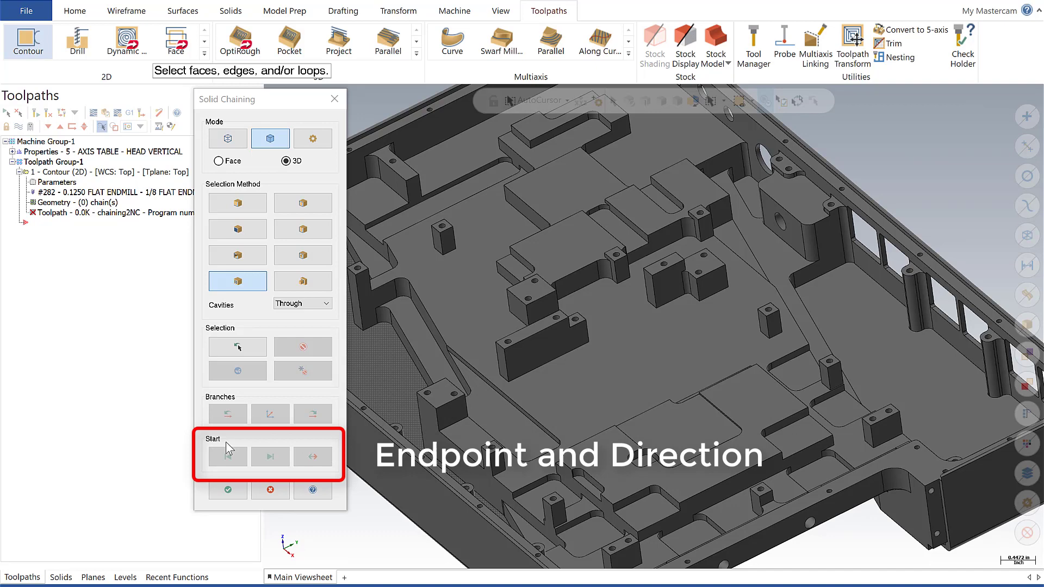
mouse_move(332, 448)
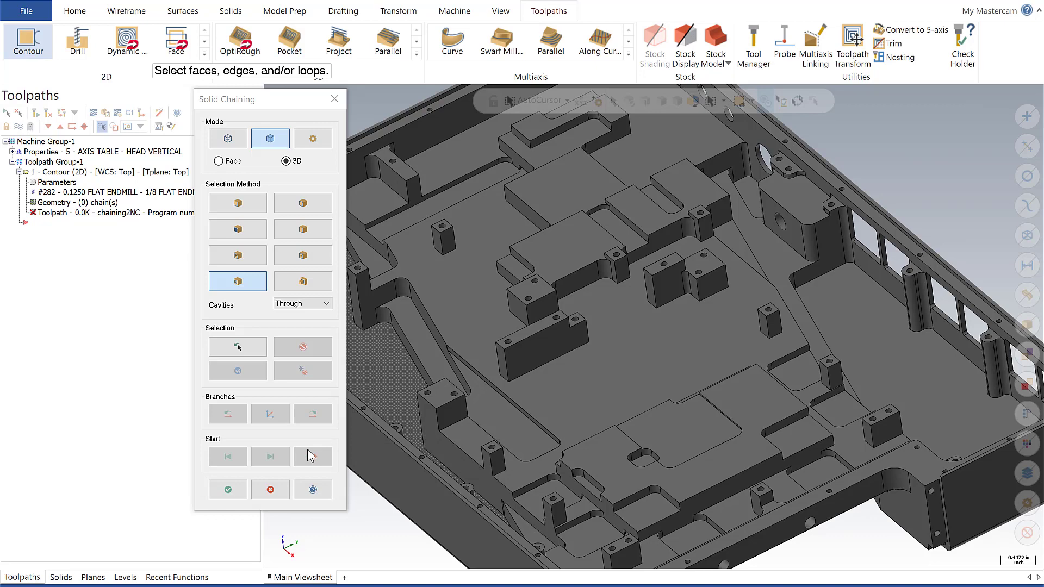
mouse_move(270, 299)
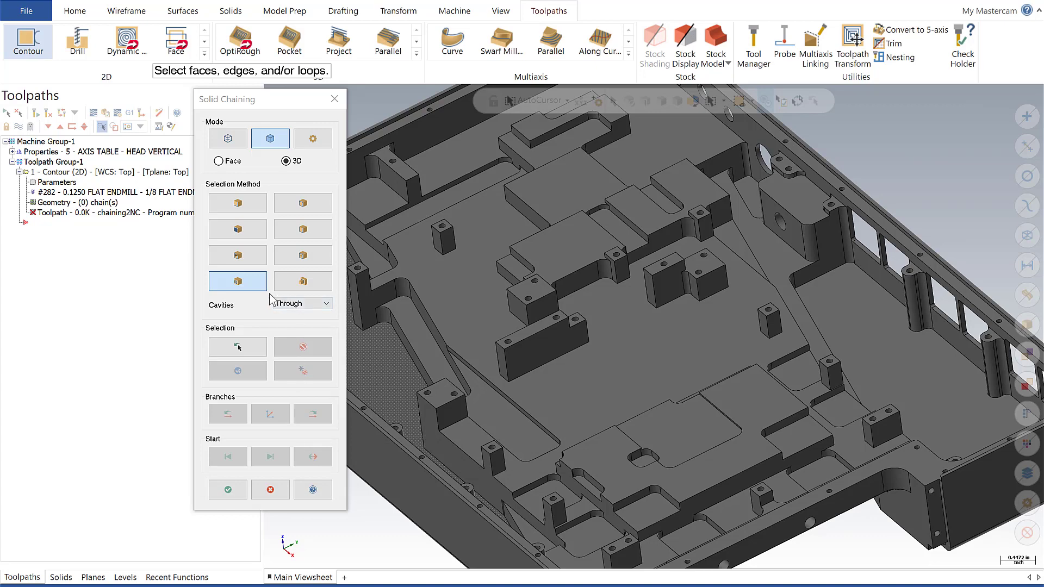
mouse_move(237, 282)
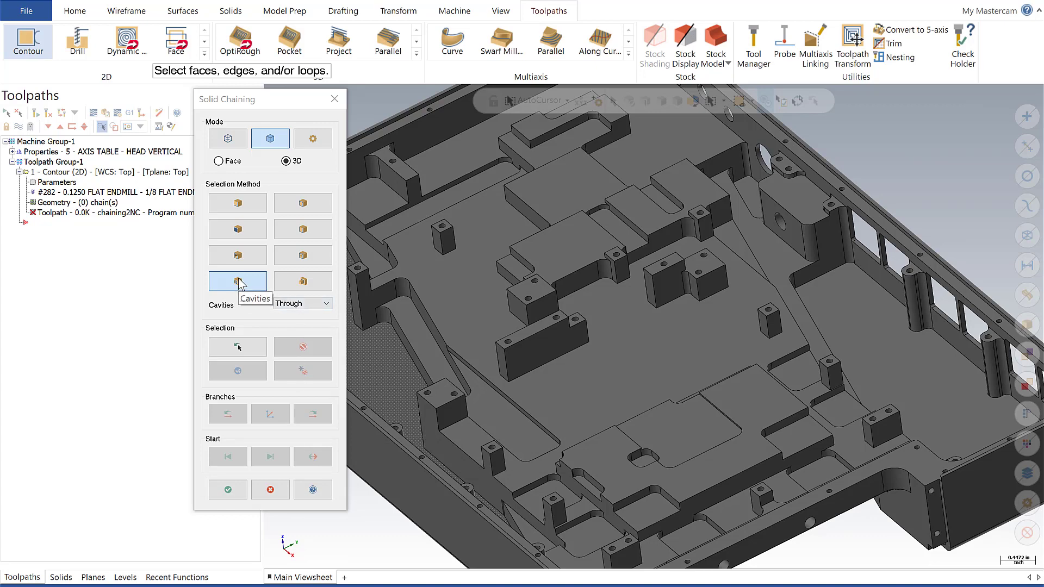
mouse_move(303, 281)
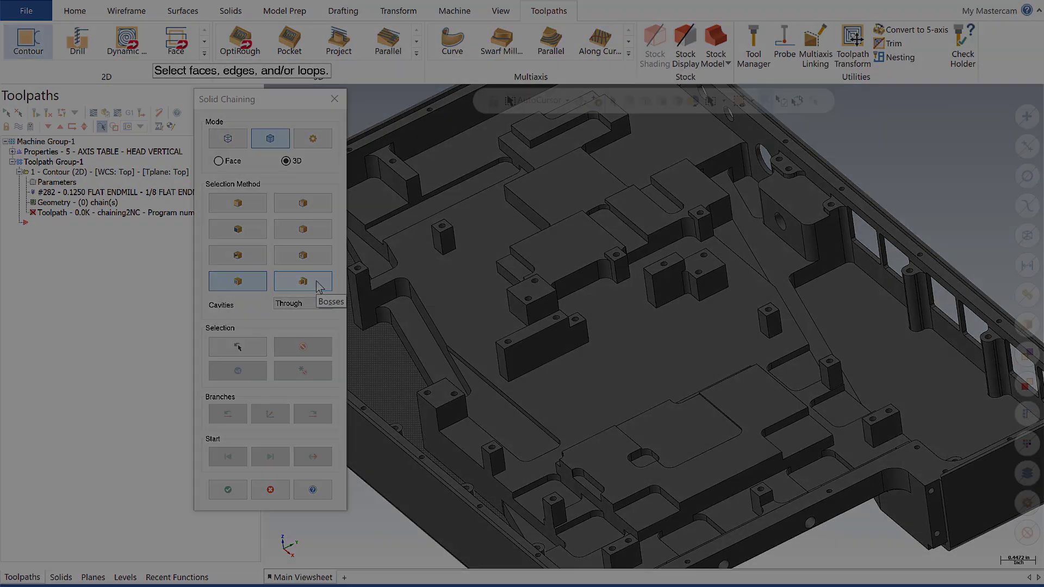
click(303, 280)
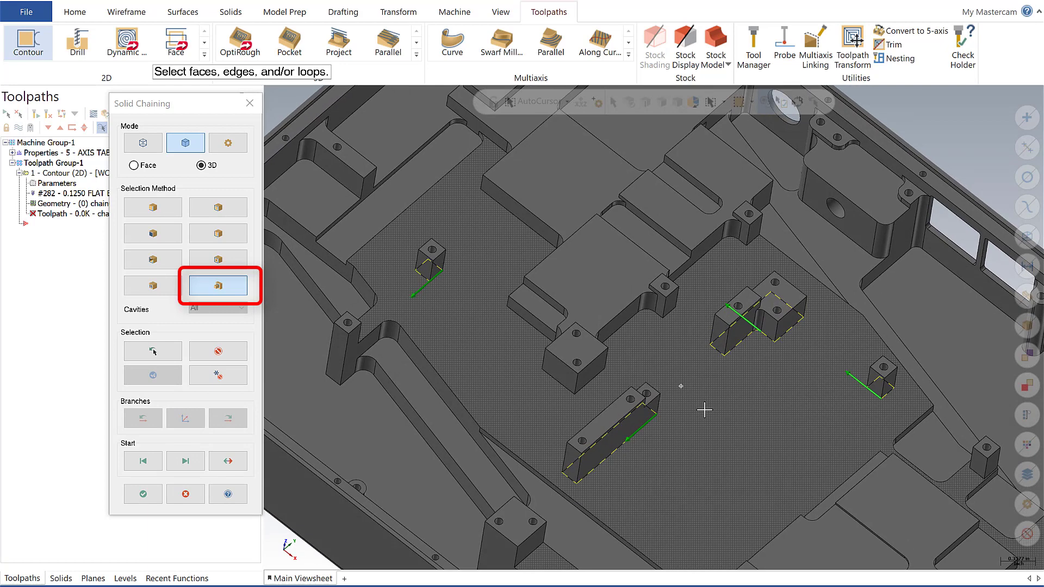
mouse_move(769, 410)
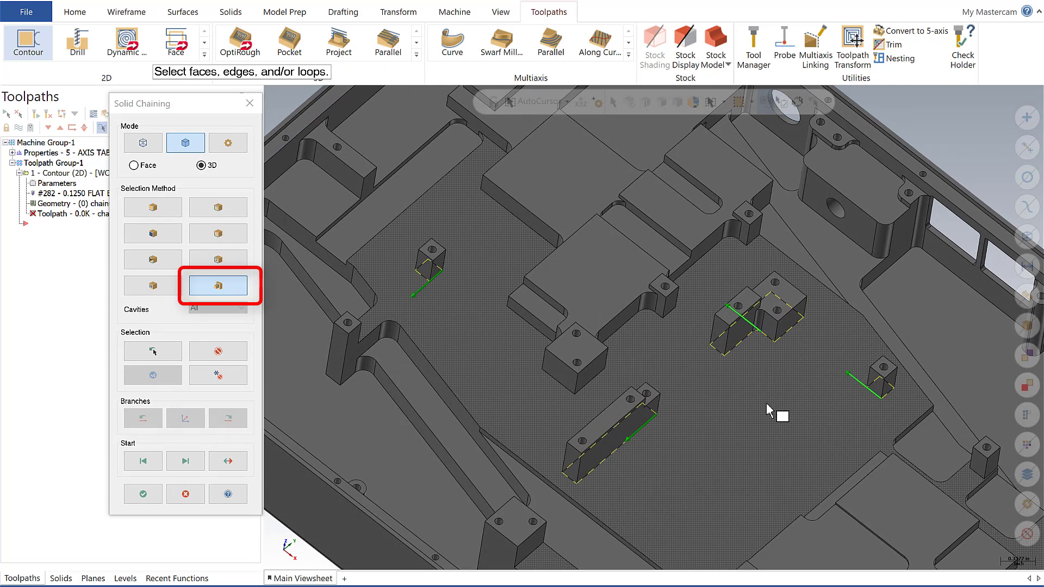
mouse_move(443, 277)
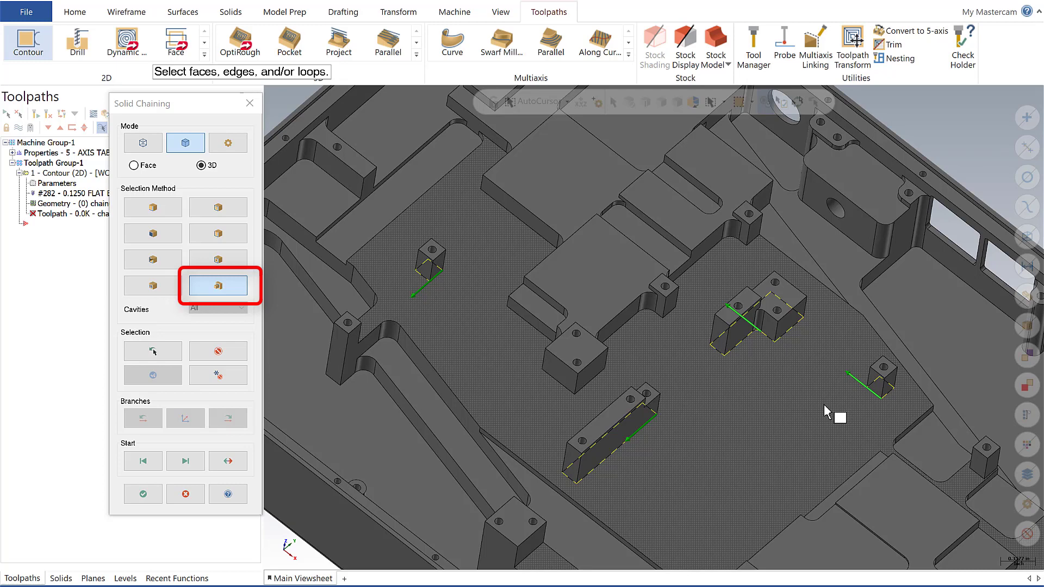
mouse_move(746, 403)
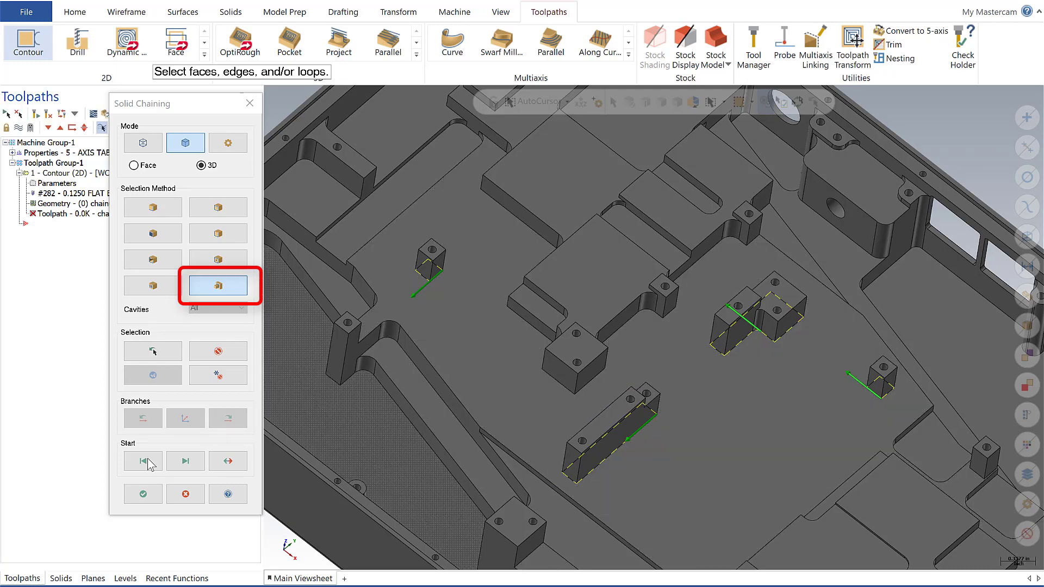
Step: Confirm the chained bosses and accept the Contour settings to generate the toolpath
click(142, 493)
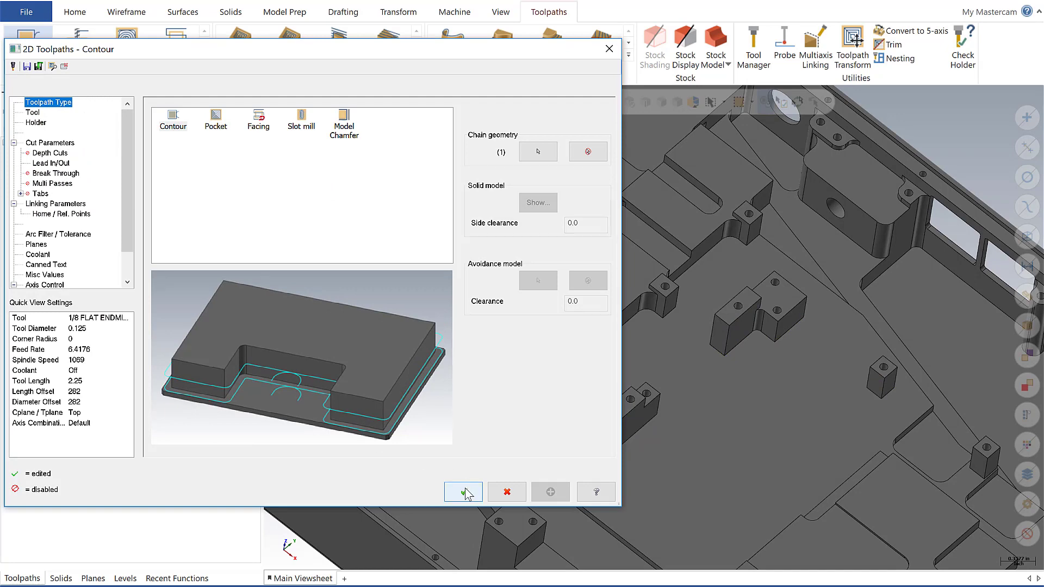
click(463, 492)
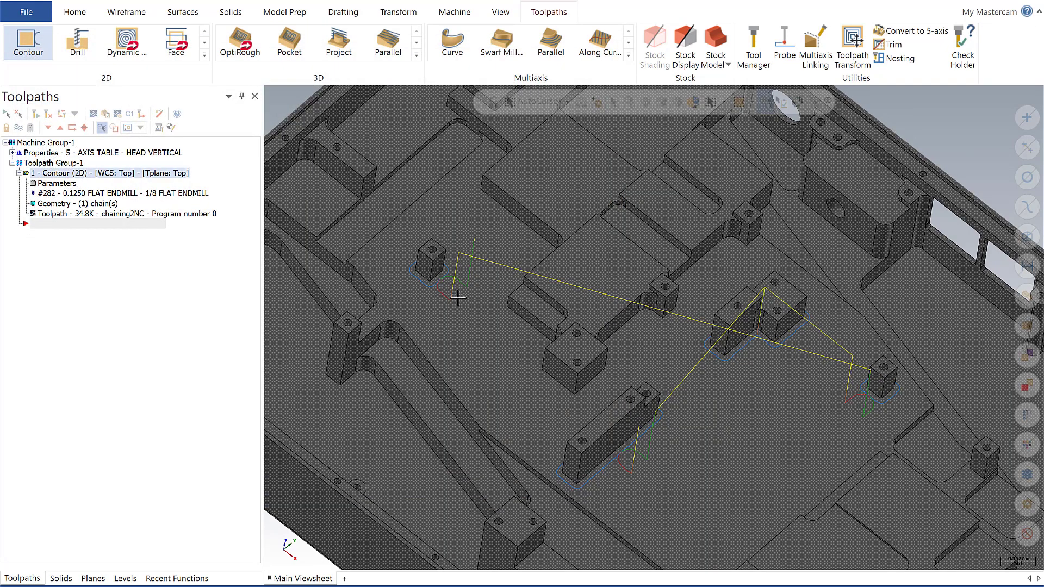
mouse_move(821, 360)
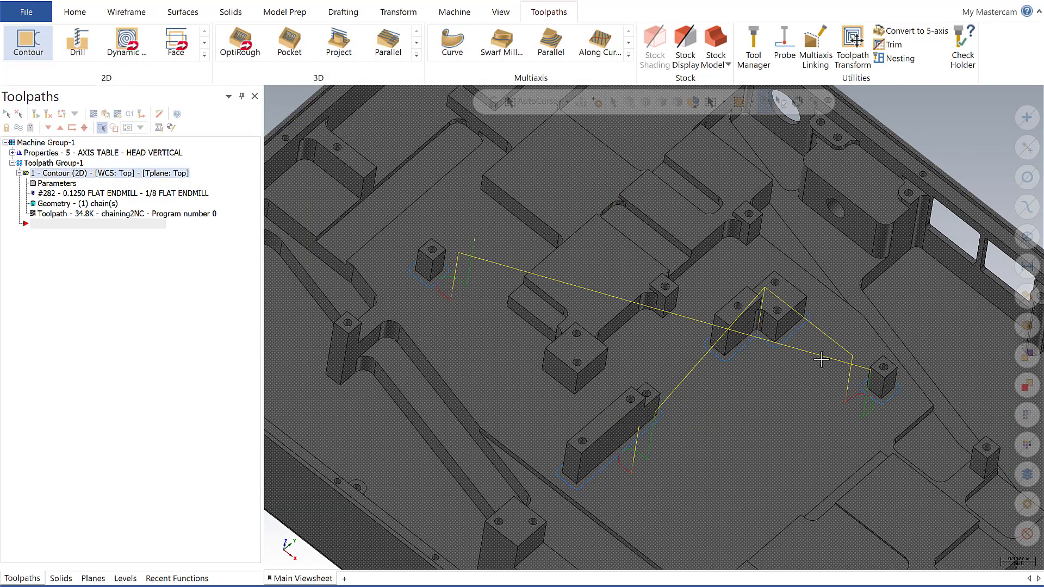
mouse_move(737, 496)
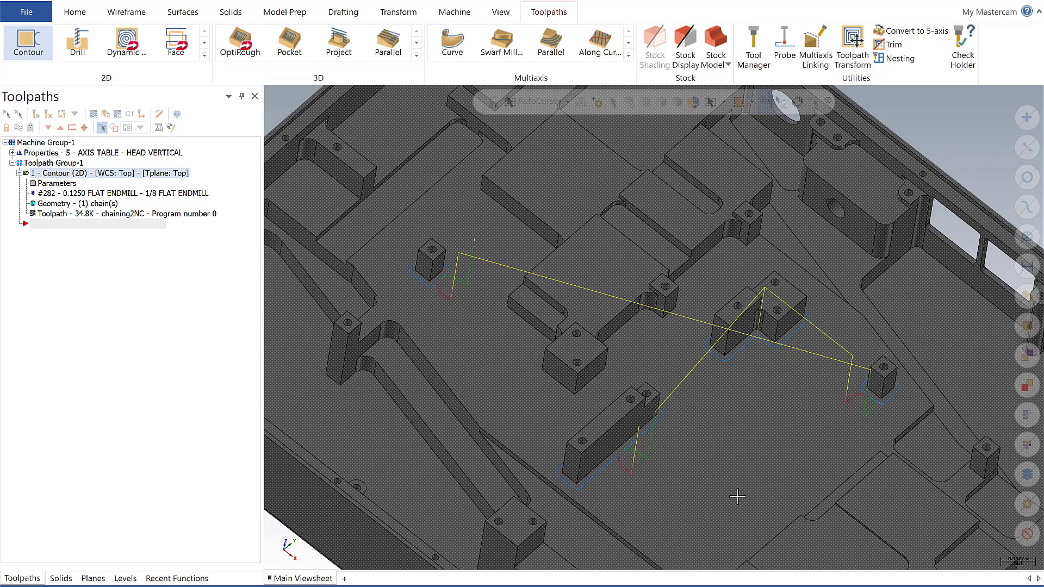
mouse_move(739, 510)
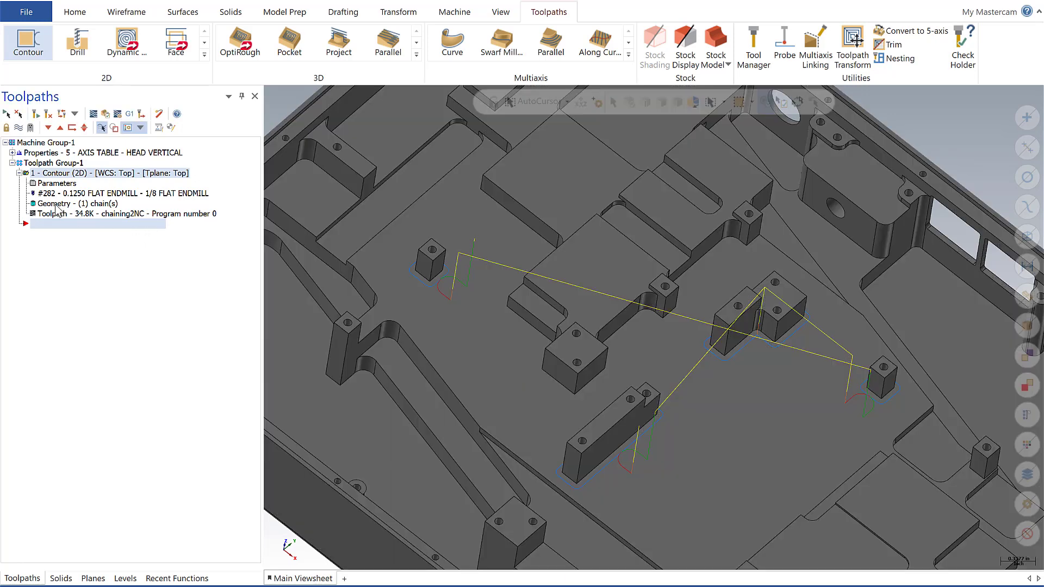
Step: Reopen the contour's Geometry from the Toolpaths tree and add a new chain
double_click(67, 203)
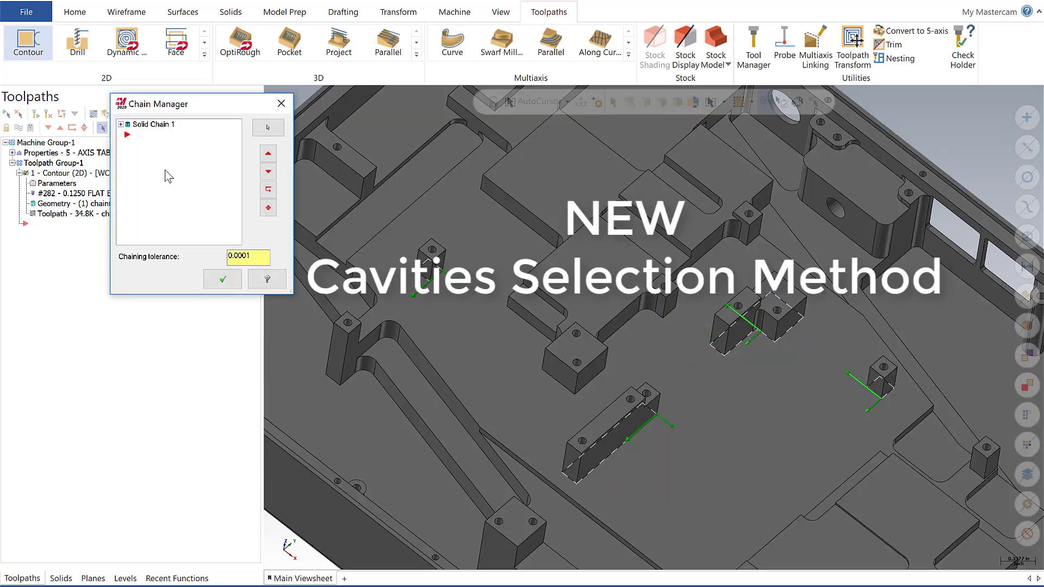
click(155, 124)
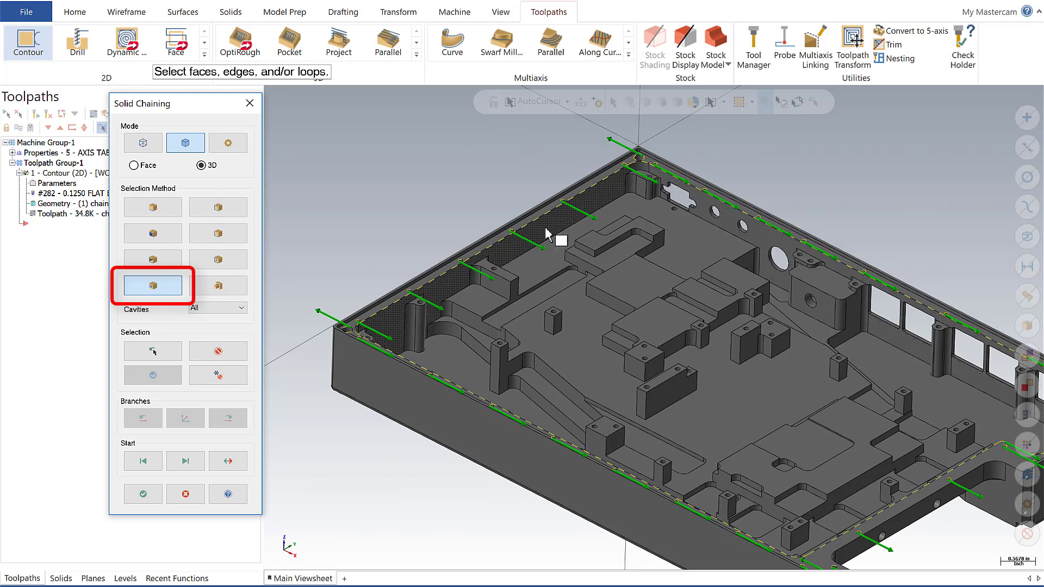
scroll(up, 3)
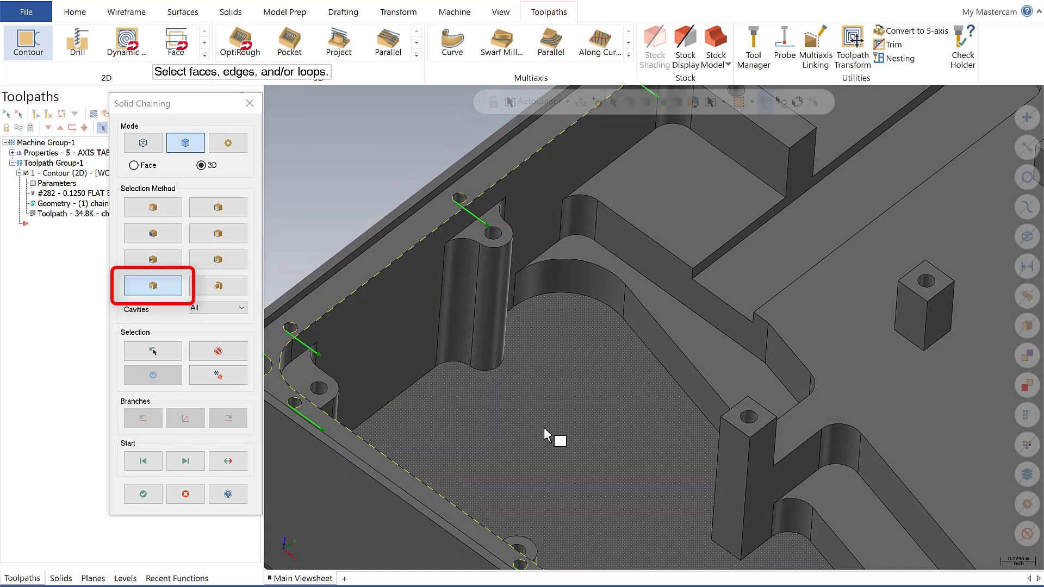
mouse_move(436, 323)
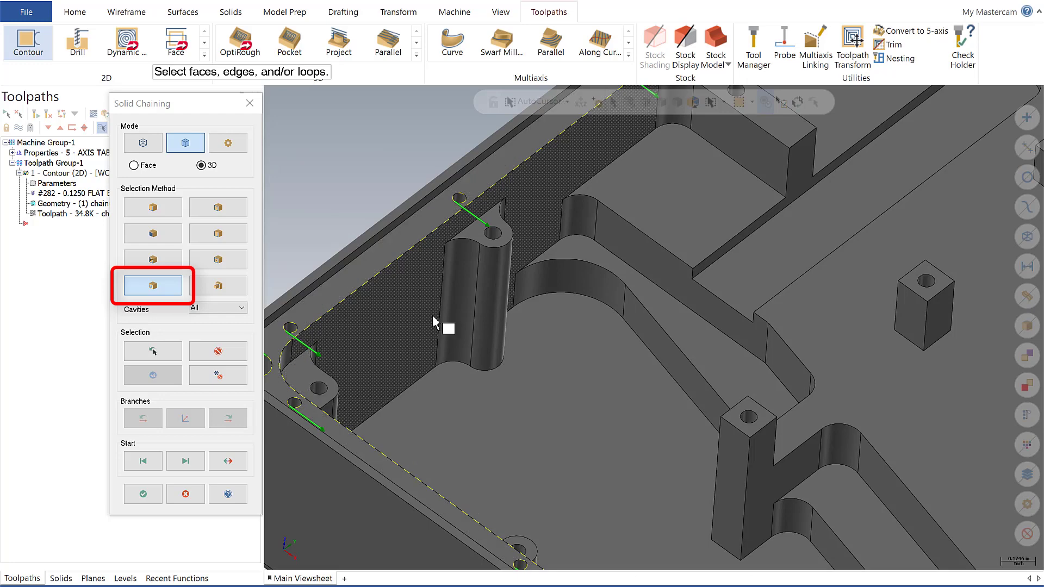
mouse_move(437, 315)
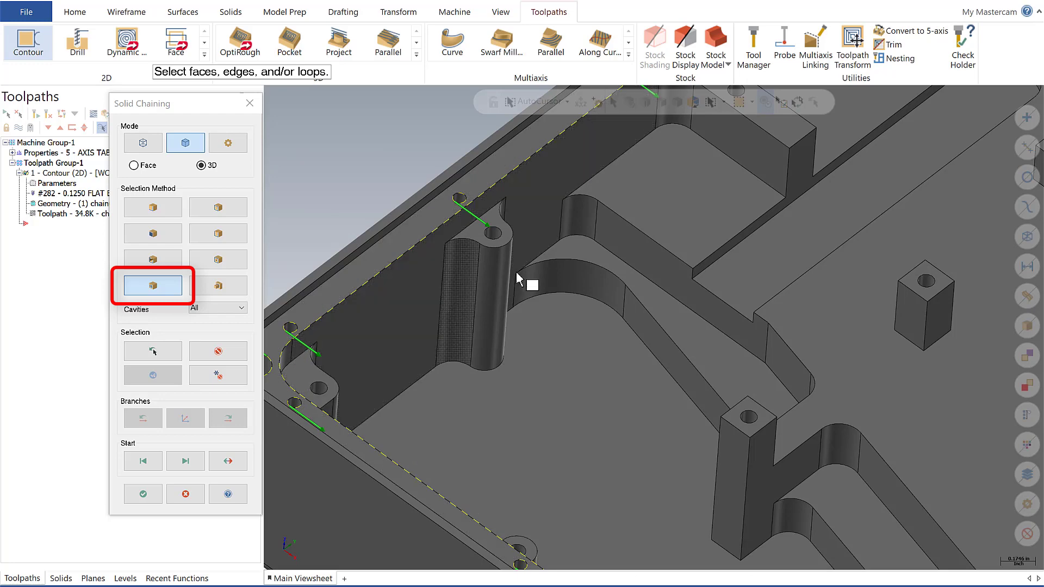
mouse_move(664, 345)
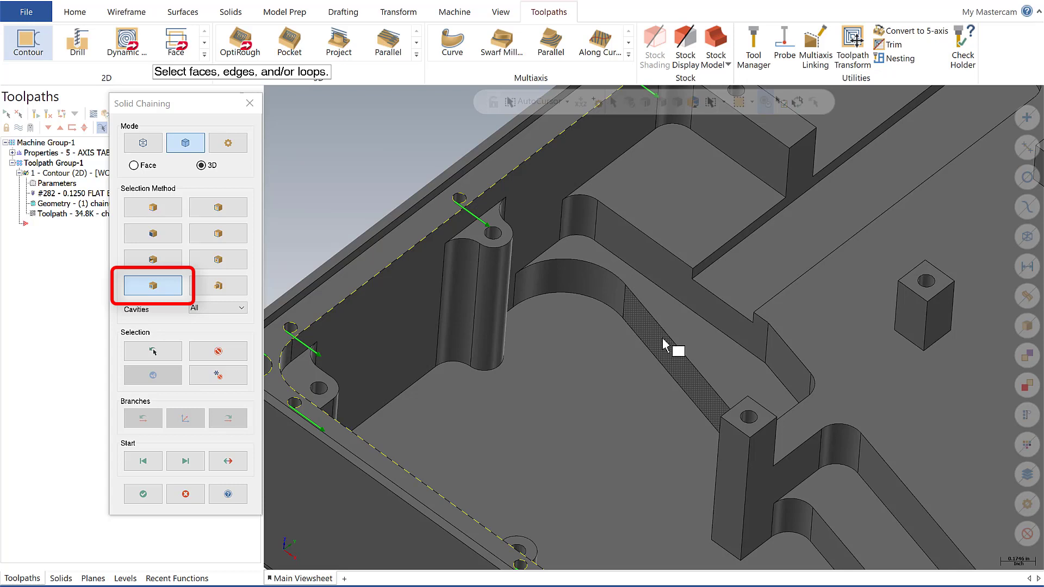